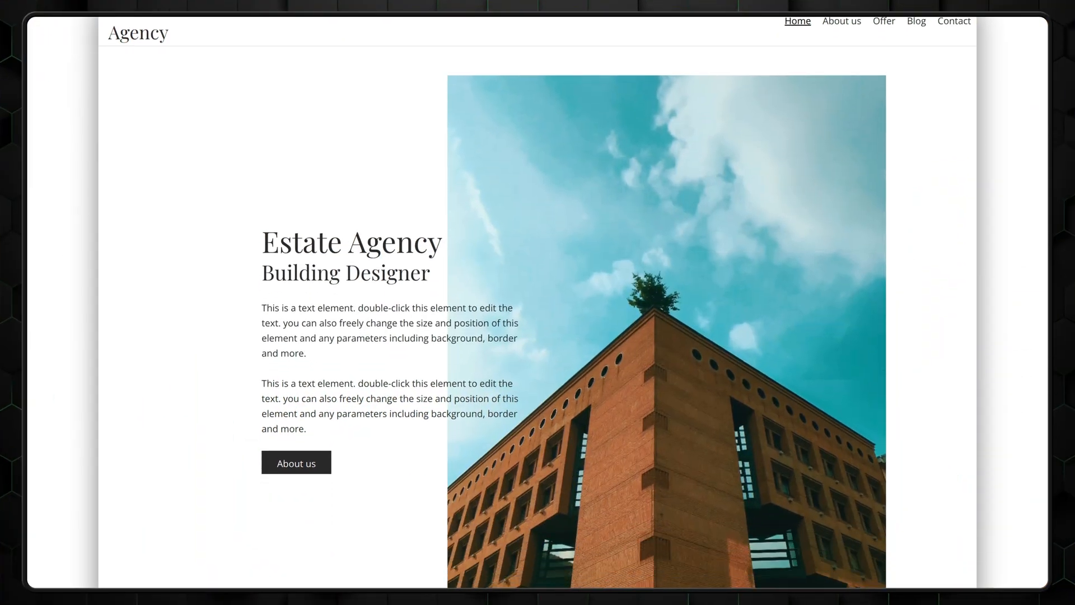
Scroll down the Estate Agency template preview before moving to the Jeff's Coffee editor
scroll(down, 3)
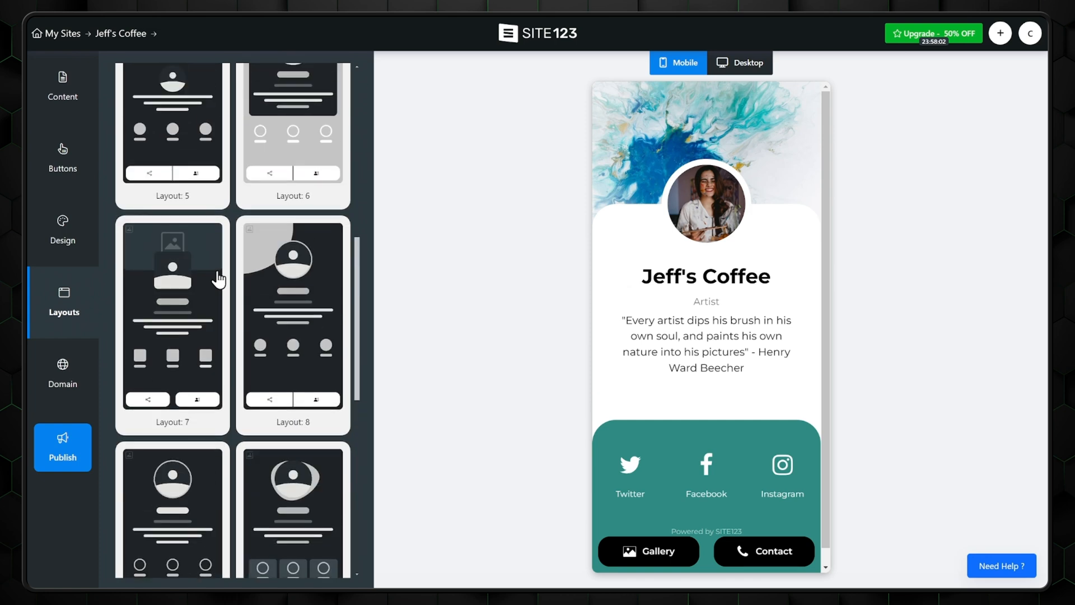
Leave the SITE123 Jeff's Coffee editor so Framer's welcome sign-in screen appears
click(63, 230)
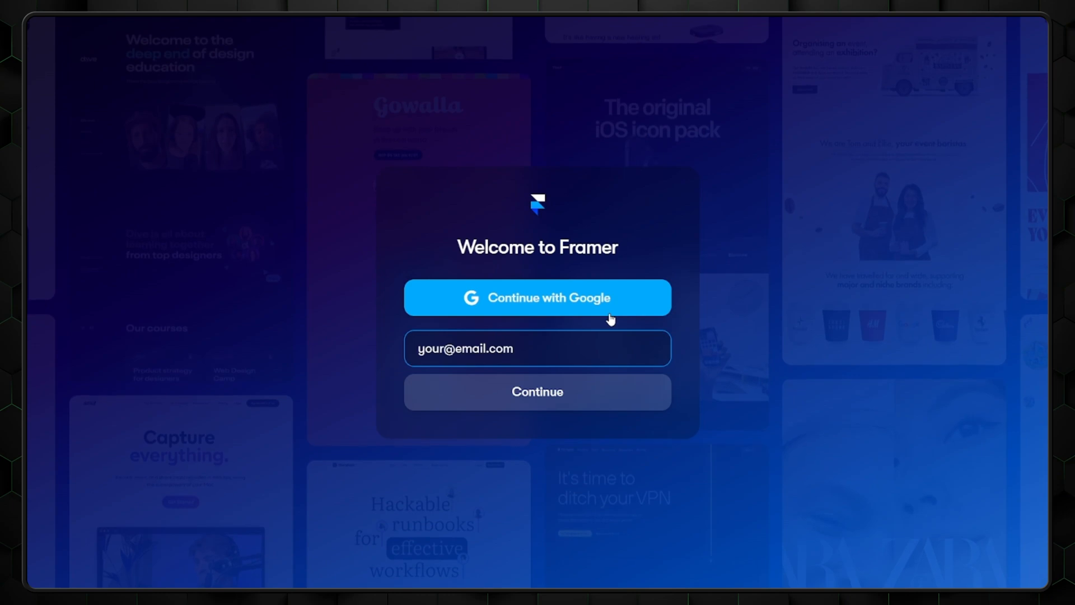
Sign in with Google and browse ready-made templates from the welcome checklist
click(536, 297)
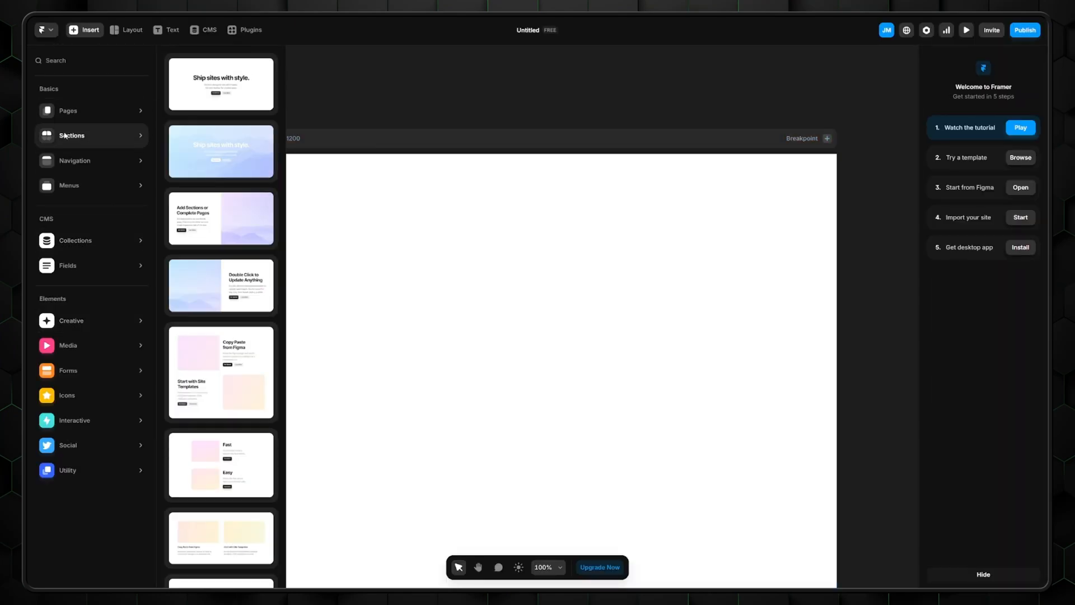
click(67, 445)
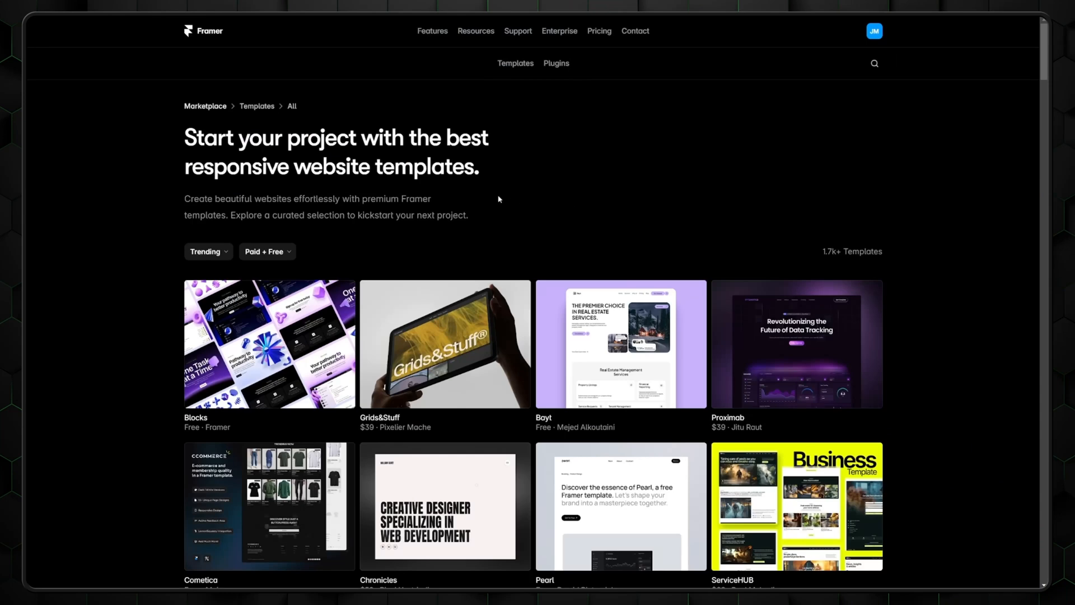
Filter the template marketplace using the Paid + Free price dropdown
click(267, 251)
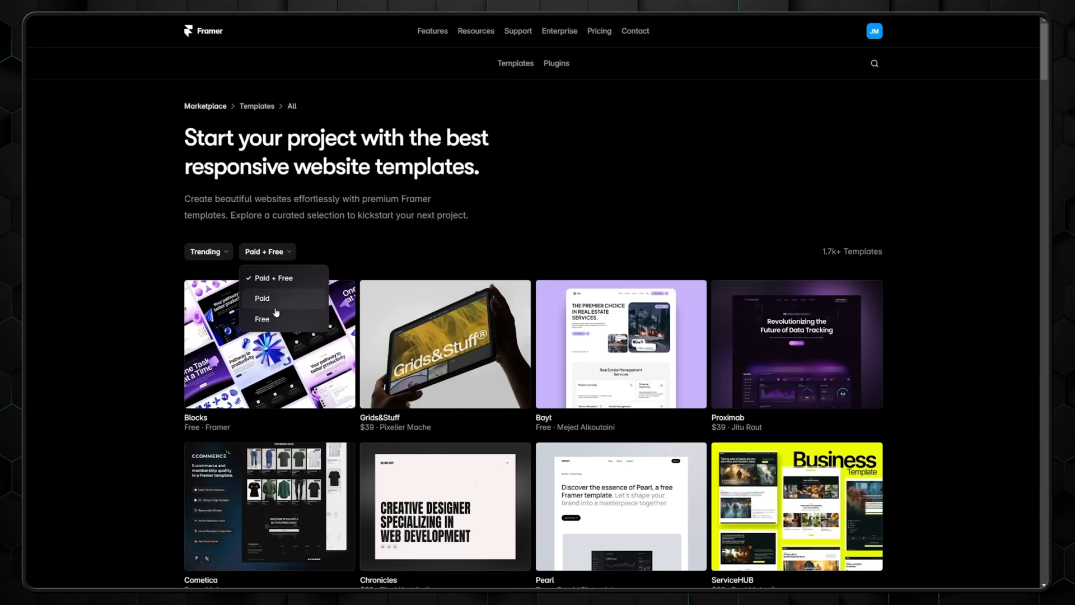
click(262, 319)
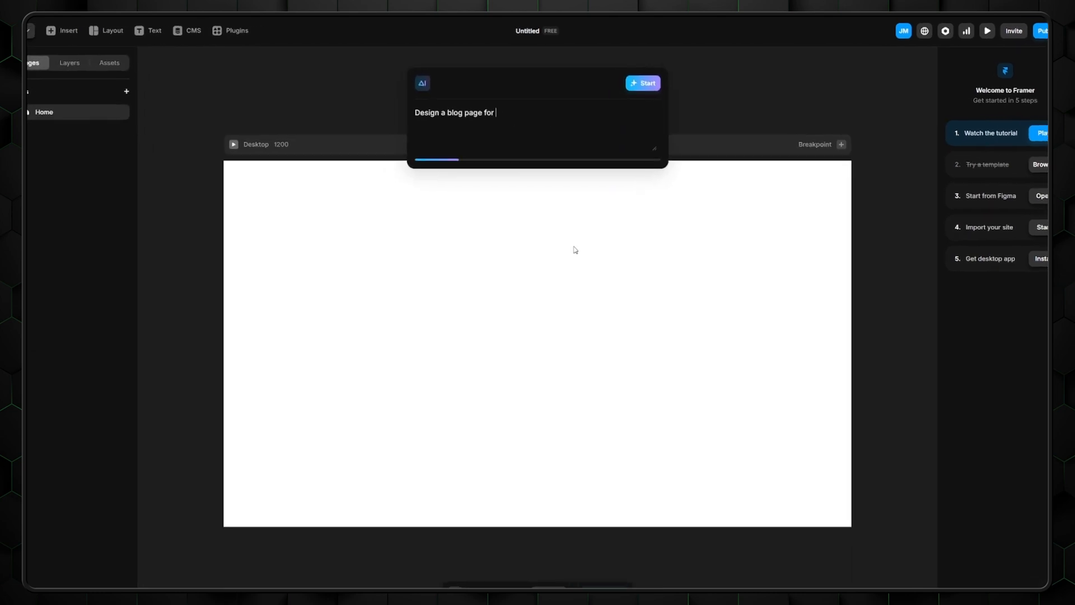
Finish the robot news blog prompt (good ones, evil ones) and start AI page generation
text(news that would focus on robots. The good ones, the evil ones, and yes, this website would be based on v)
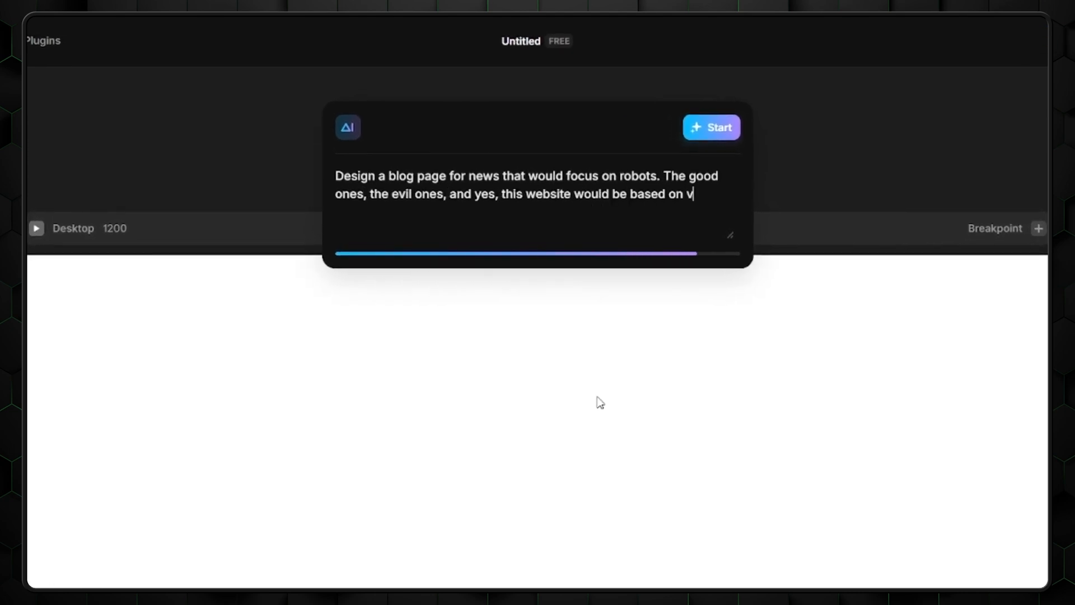
click(712, 127)
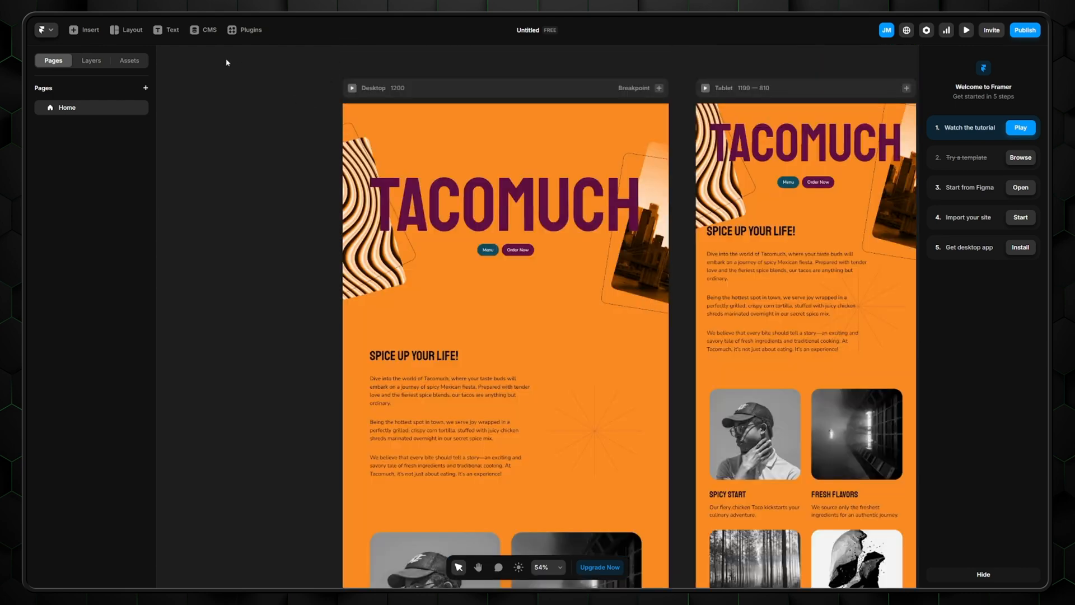
Browse the Insert library's Creative elements and Icons categories
click(84, 29)
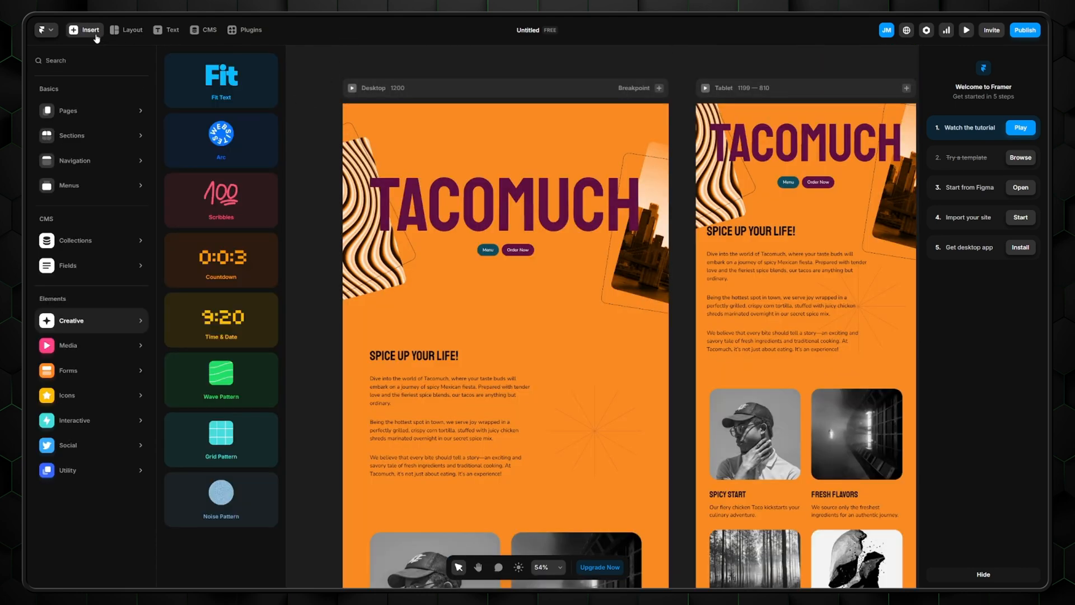
click(68, 396)
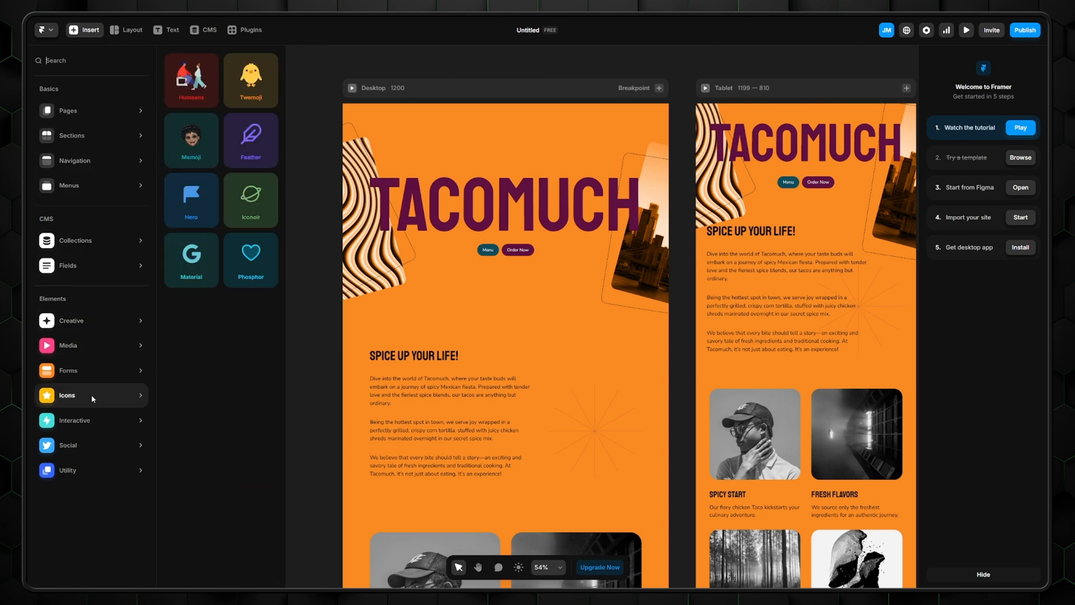
click(68, 371)
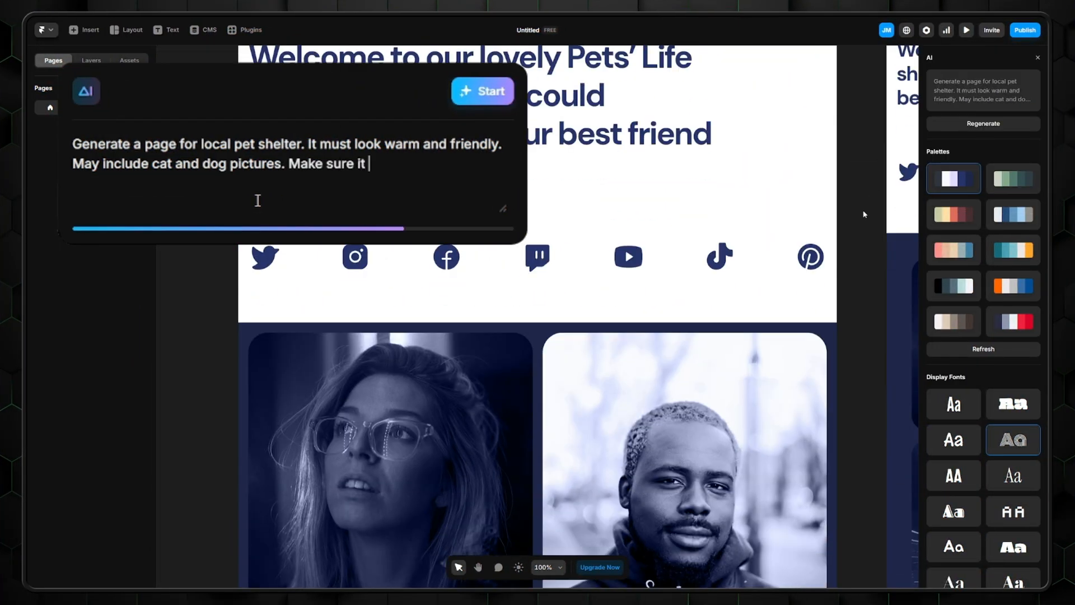
Complete the pet shelter prompt with 'doesn't look too strict and modern.'
text(doesn't look too strict and modern.)
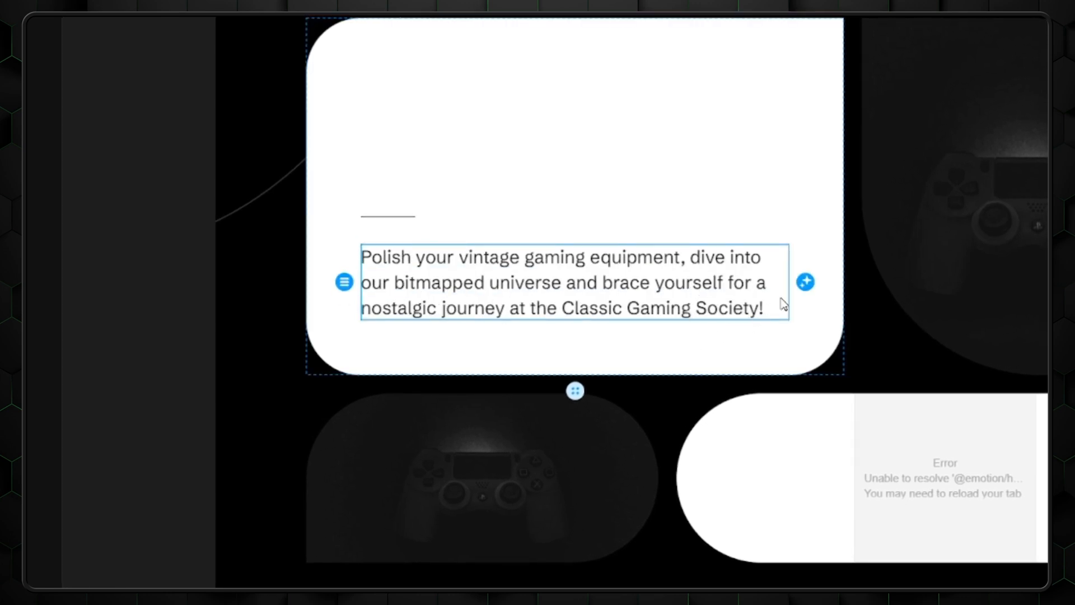
Begin typing 'Spr' into the selected Classic Gaming Society text block
text(Spr)
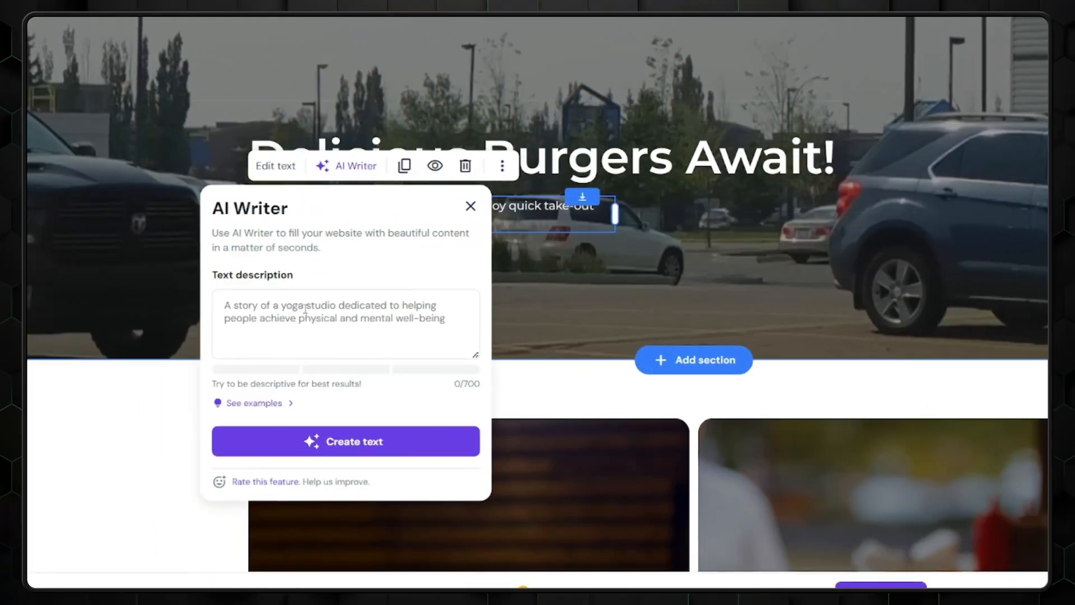
Start the AI Writer description with 'Write a short' for the burger hero text
text(W)
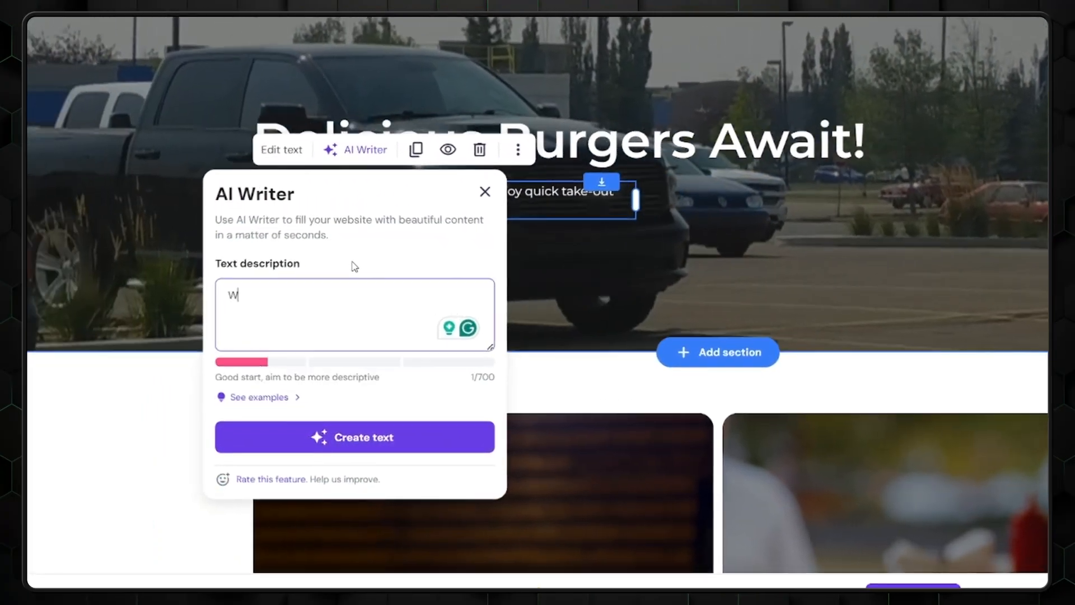
text(rite a short)
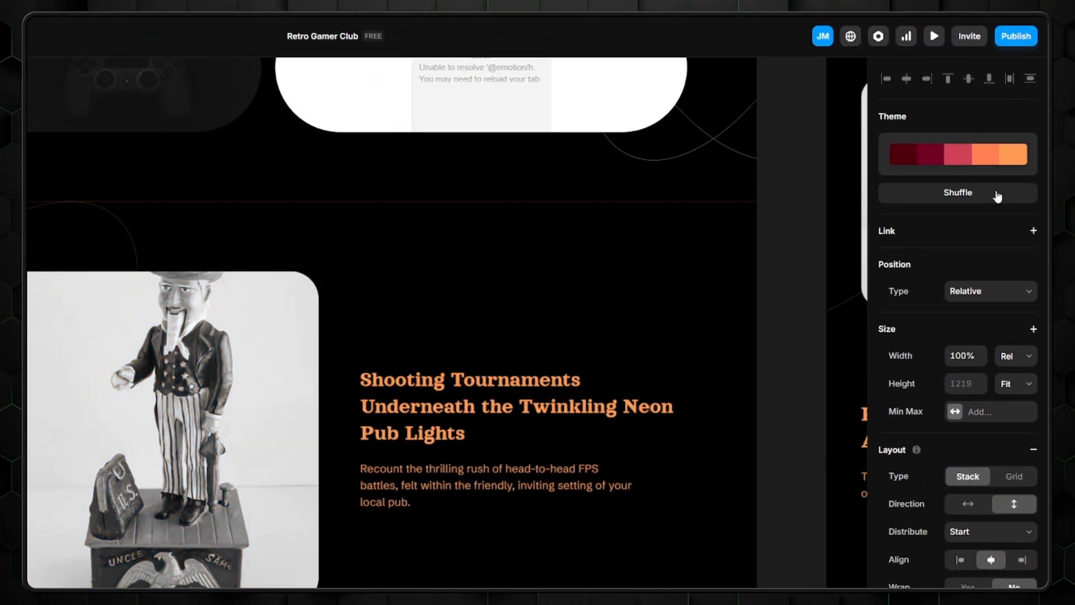
Shuffle the Retro Gamer Club colour theme twice until it turns pink-red
click(957, 193)
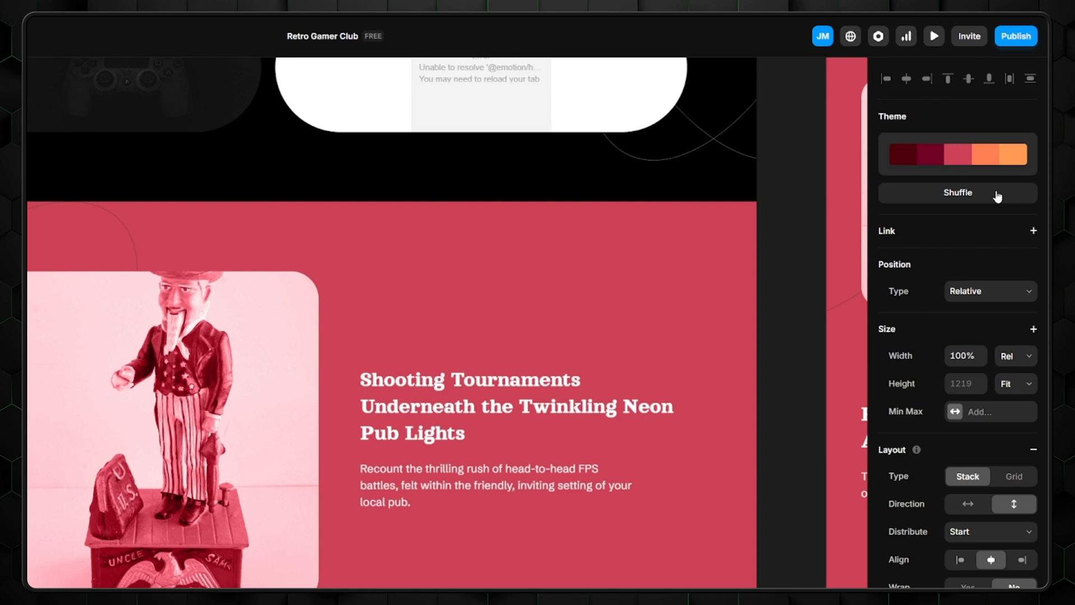
click(956, 192)
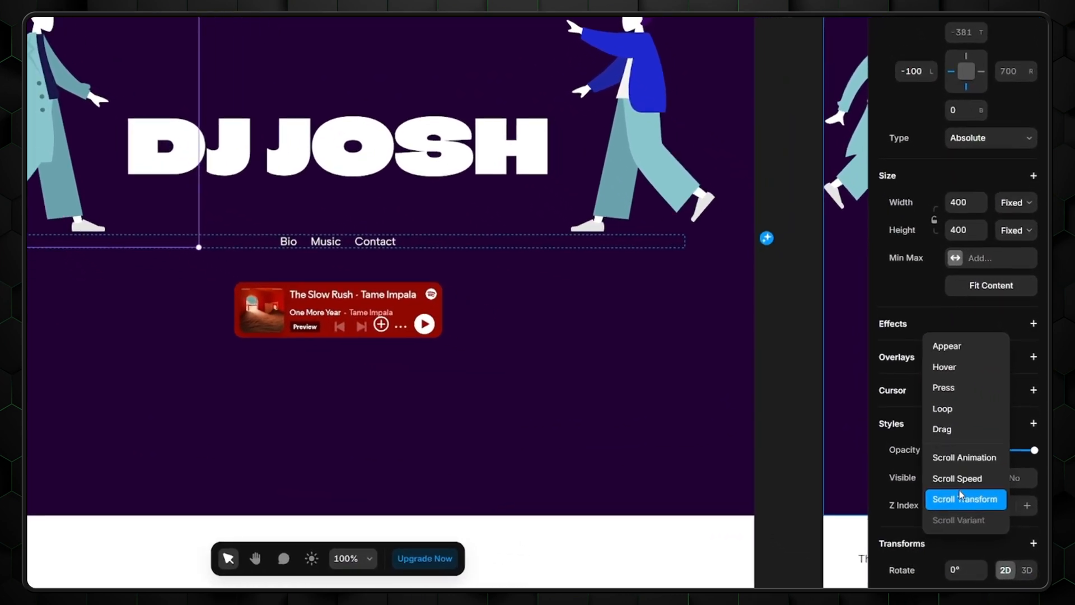
Give the DJ JOSH Spotify player a Scroll Transform effect, then add an effect on Tacomuch
click(965, 499)
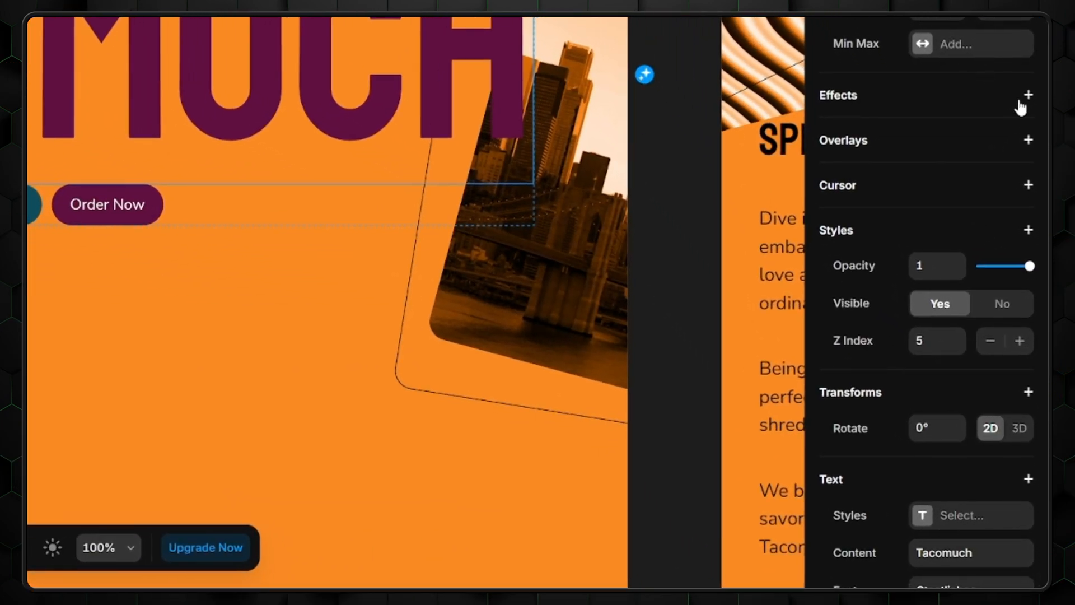
click(1028, 95)
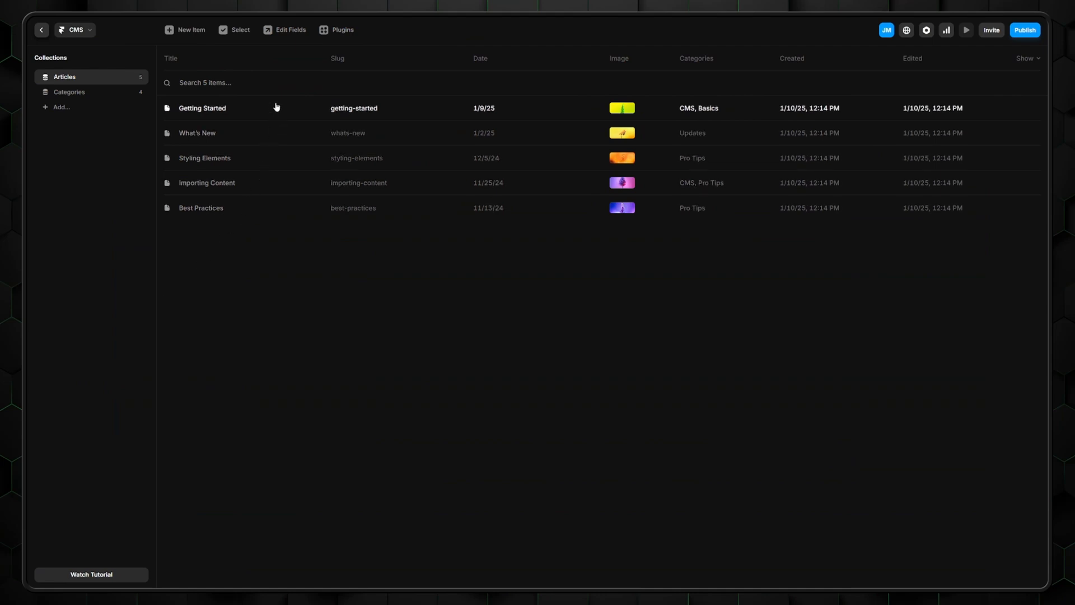
mouse_move(164, 40)
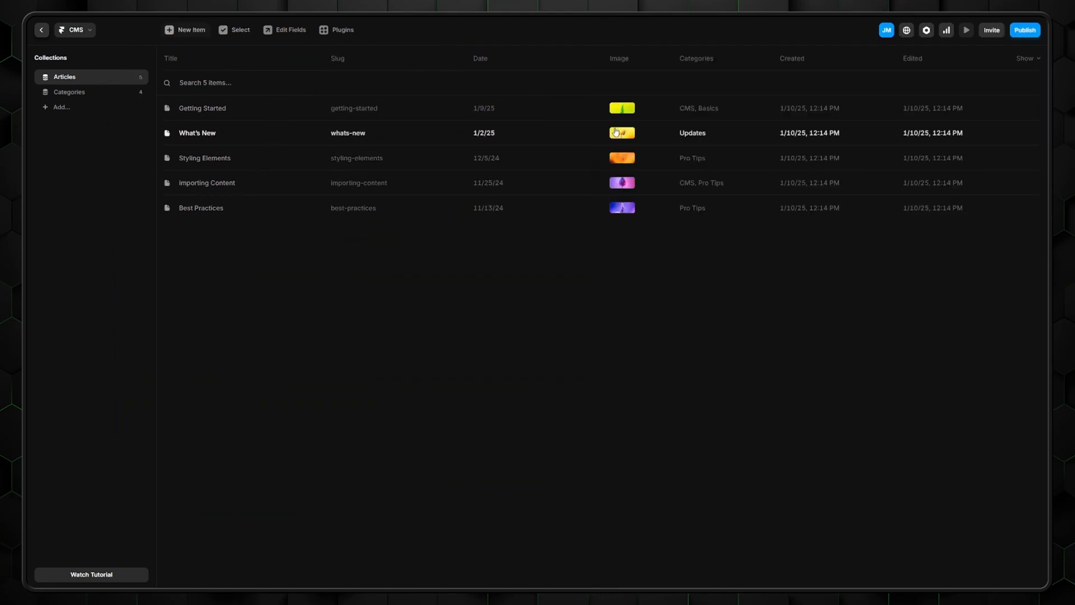
Show the CMS Articles collection with its five sample articles
click(1024, 30)
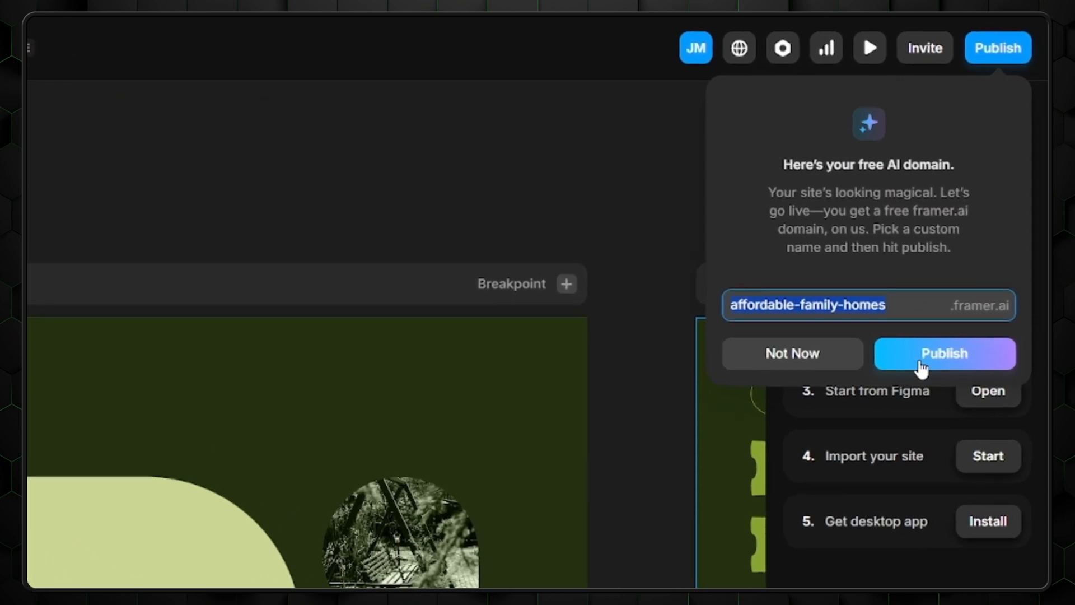
Publish the site to affordable-family-homes.framer.ai and return to the Retro Gamer Club project
click(944, 353)
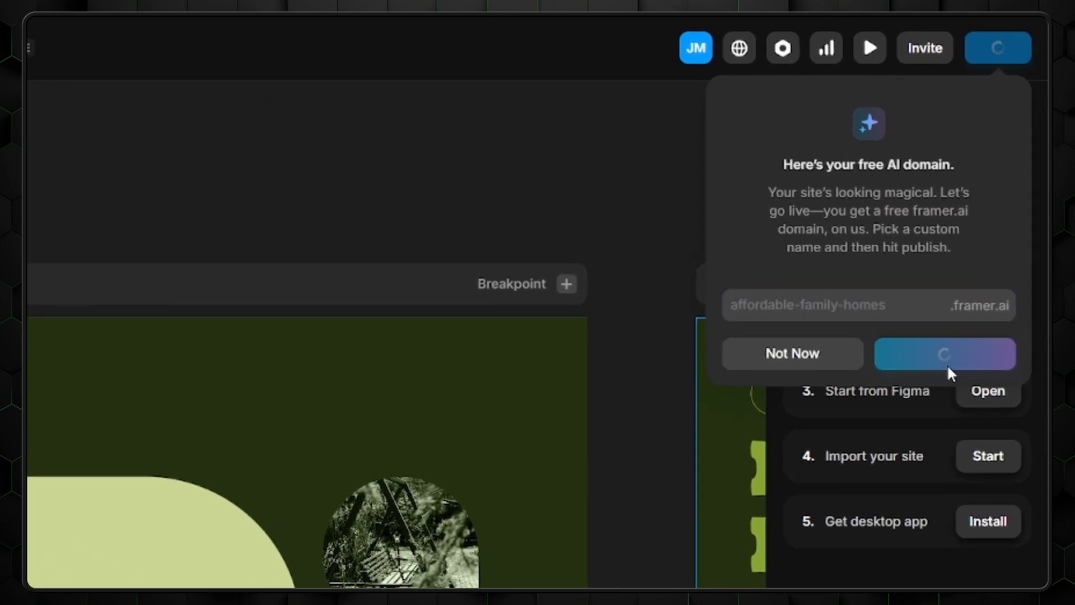
click(945, 354)
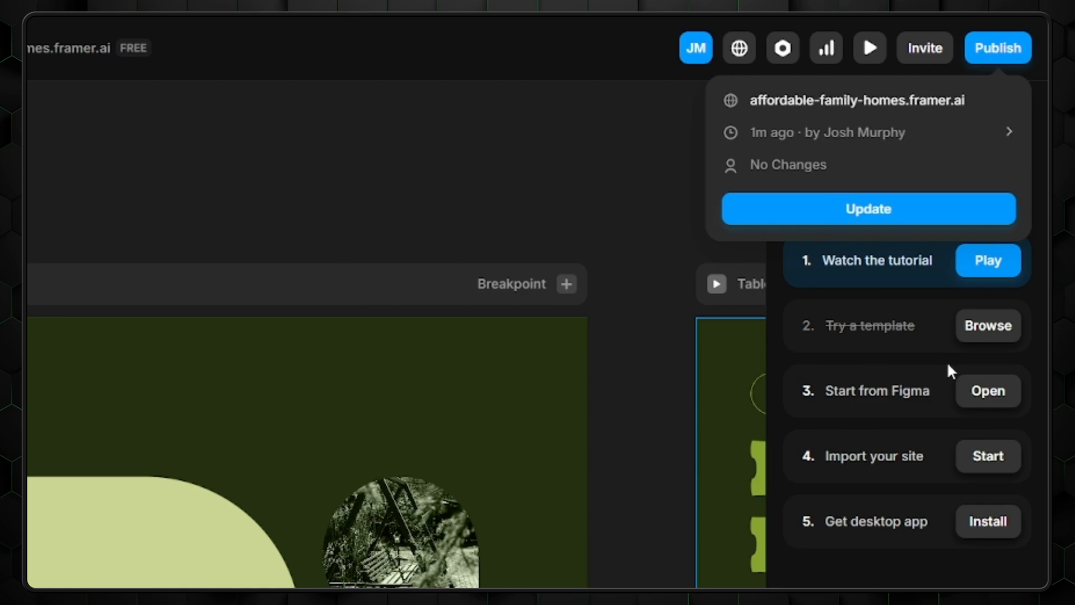
click(997, 48)
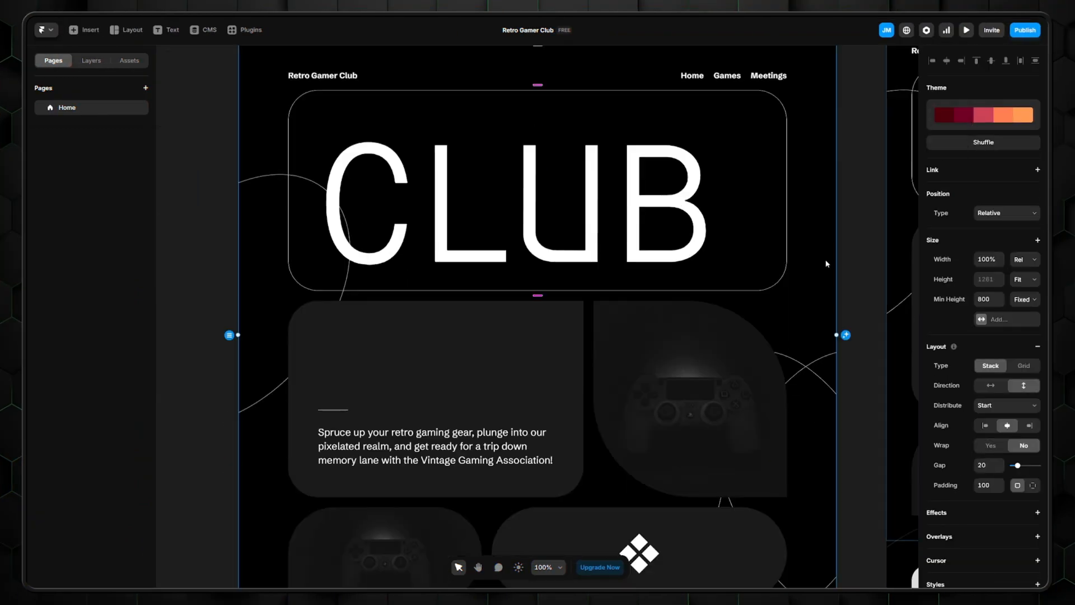
Add a fire Twemoji and a Ticker beside CLUB, then browse the plugins marketplace
scroll(down, 3)
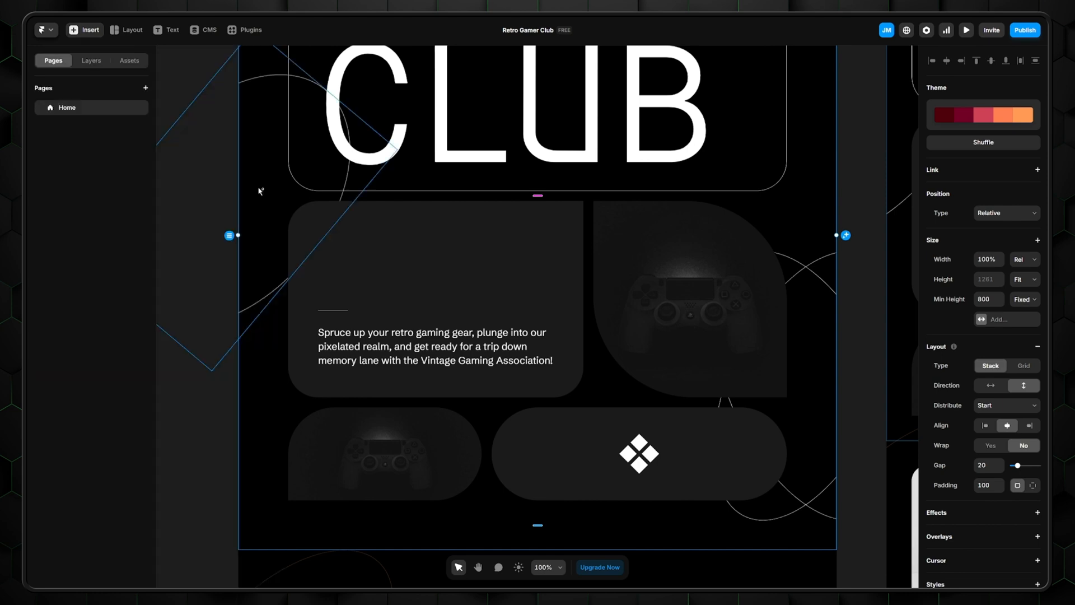
click(637, 453)
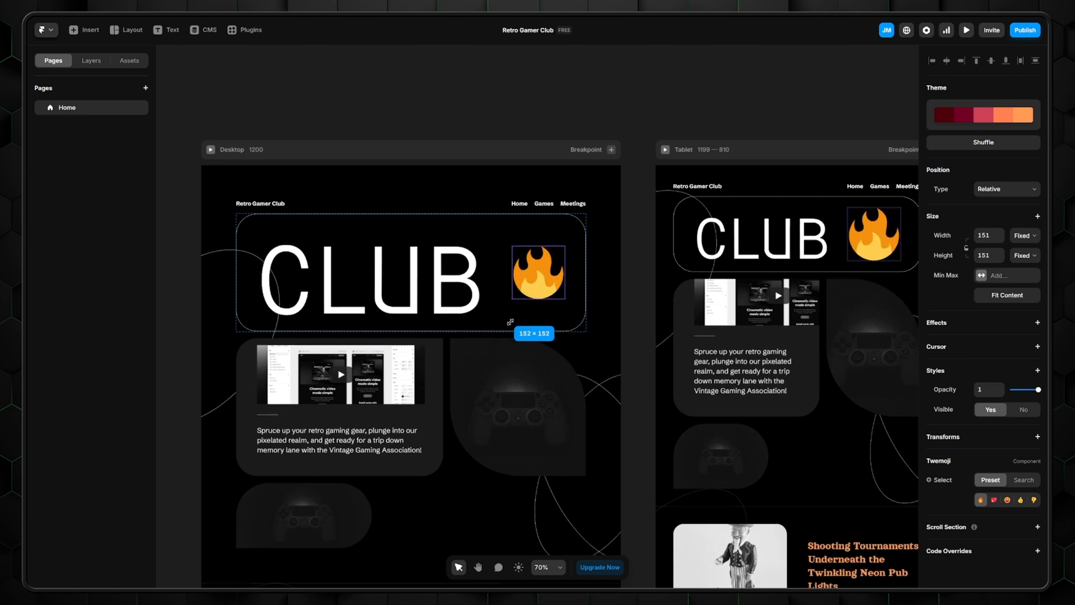
click(84, 29)
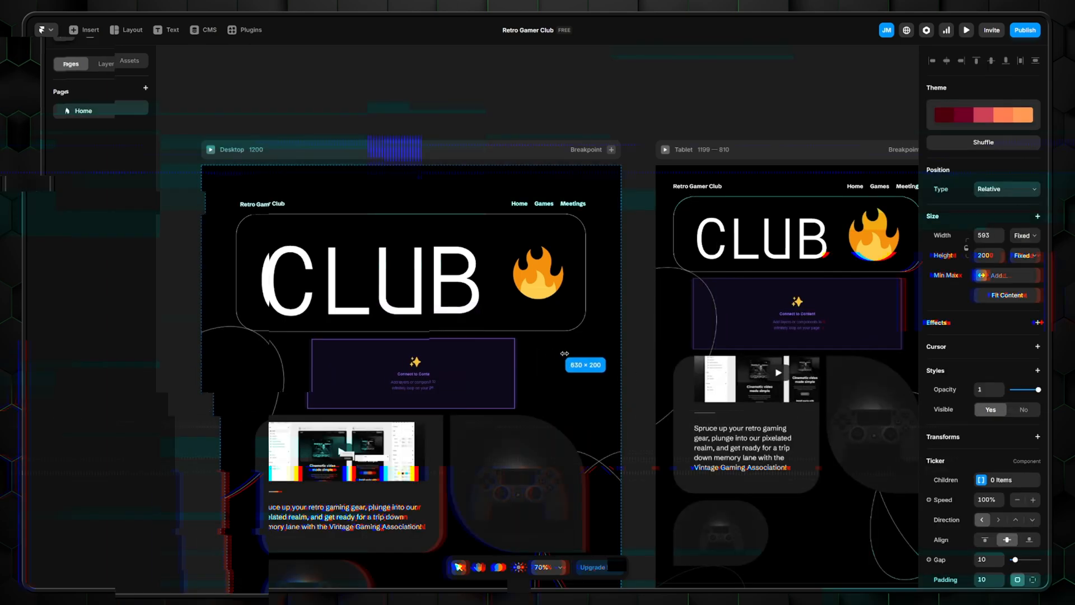
click(250, 29)
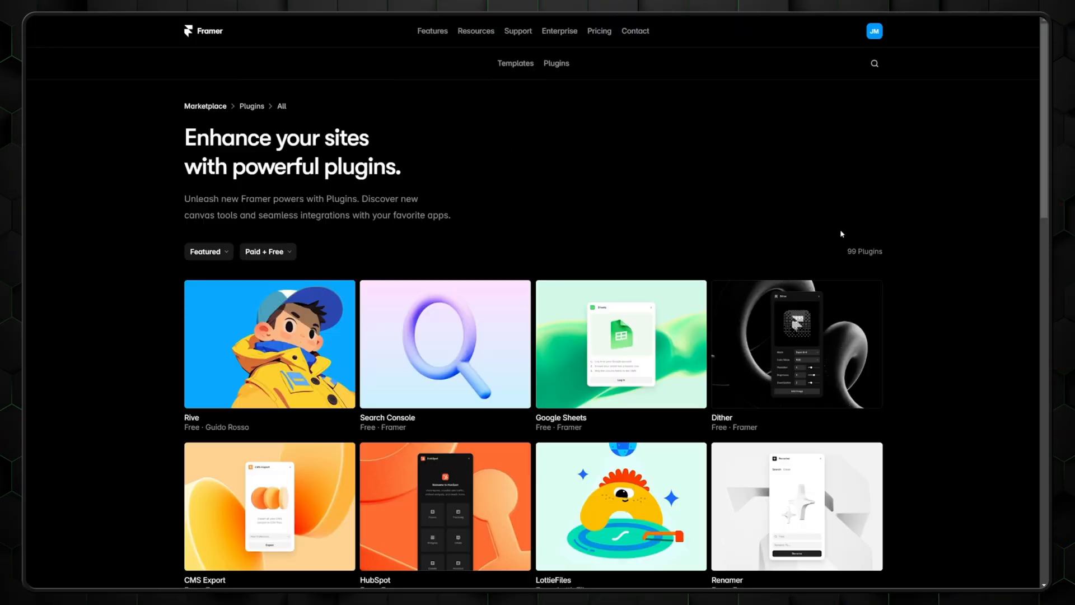